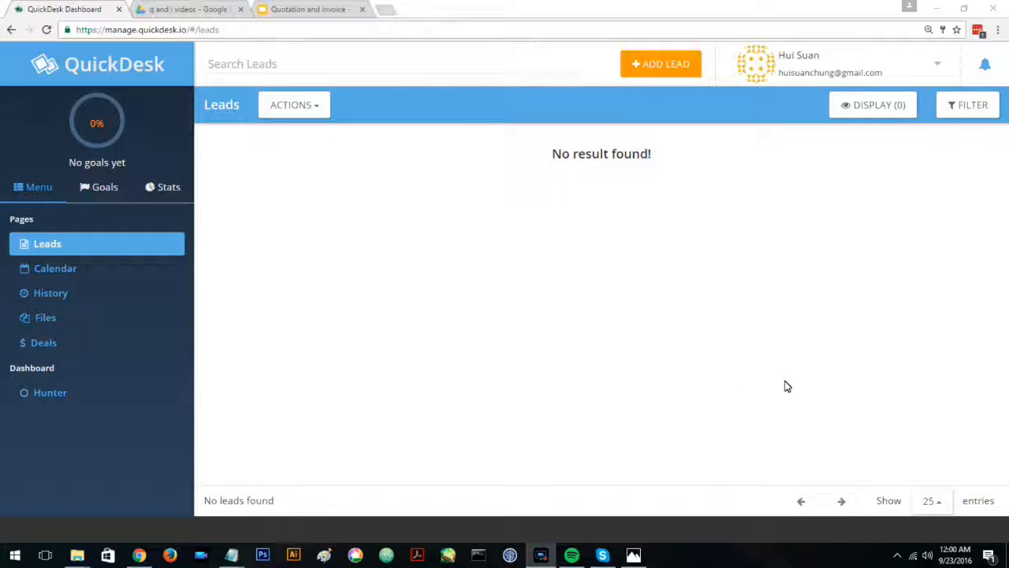
mouse_move(794, 266)
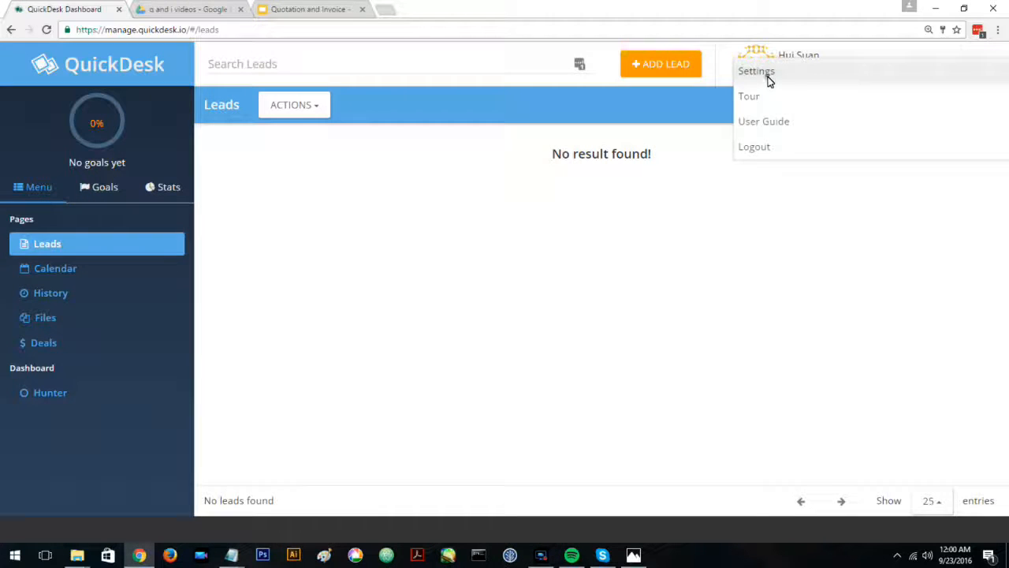
Step: Check the invoice template, then return to the empty Company Information form from Settings
left_click(756, 71)
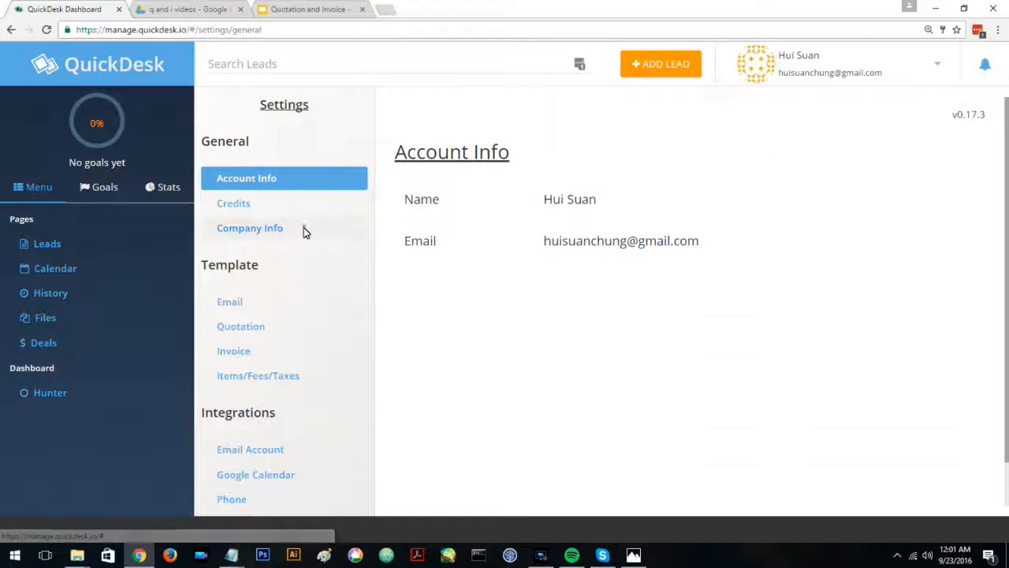
left_click(250, 228)
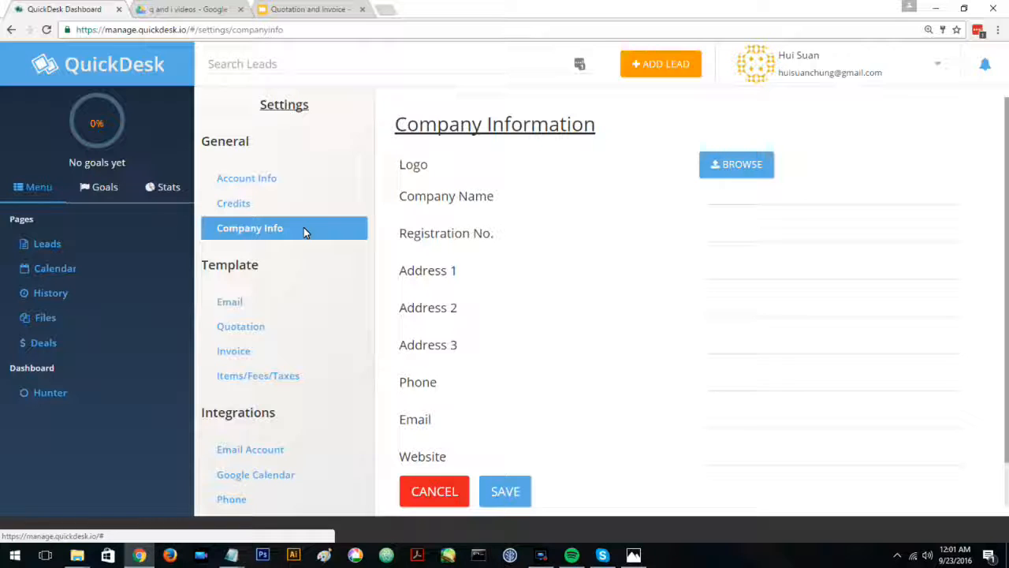
mouse_move(645, 277)
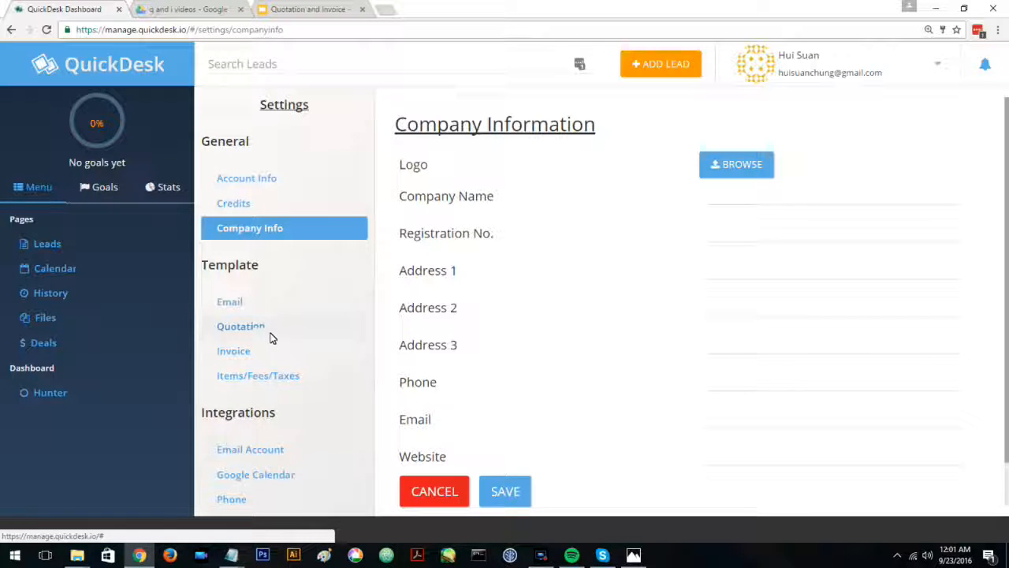
left_click(233, 351)
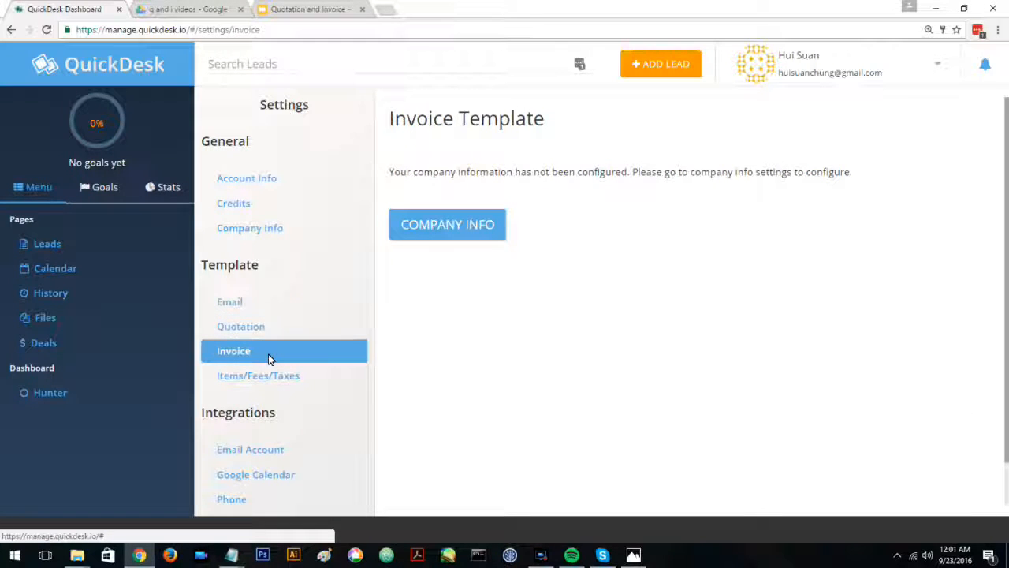
left_click(447, 224)
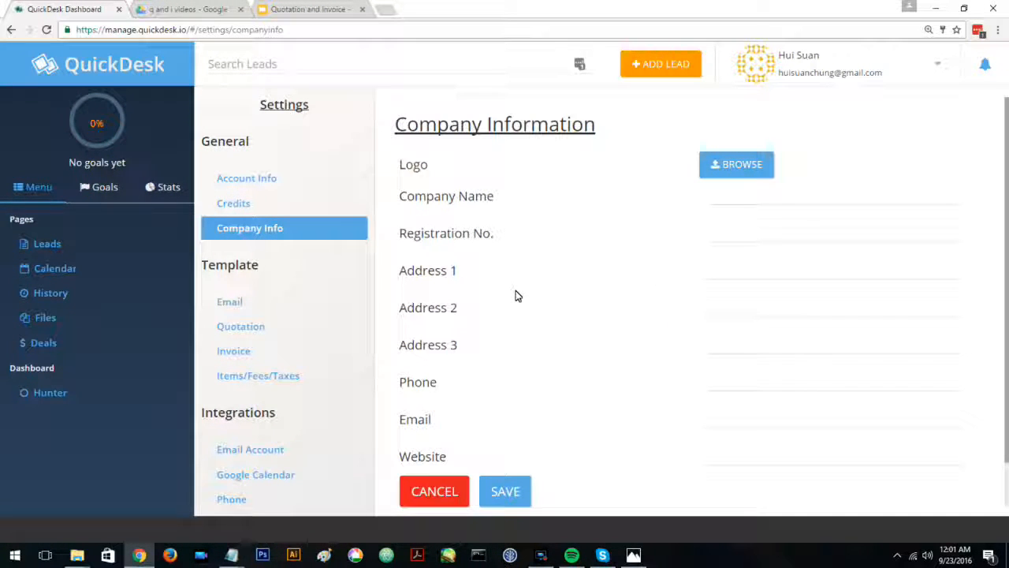
Step: Enter the Sponsorwedge logo, registration number, addresses, phone, email and website, and update
left_click(505, 490)
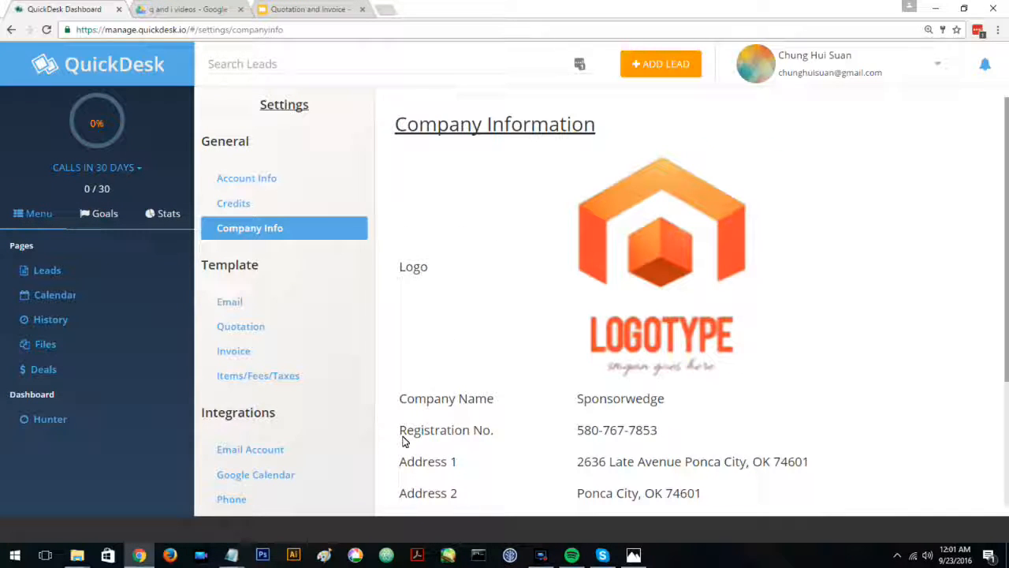
mouse_move(465, 453)
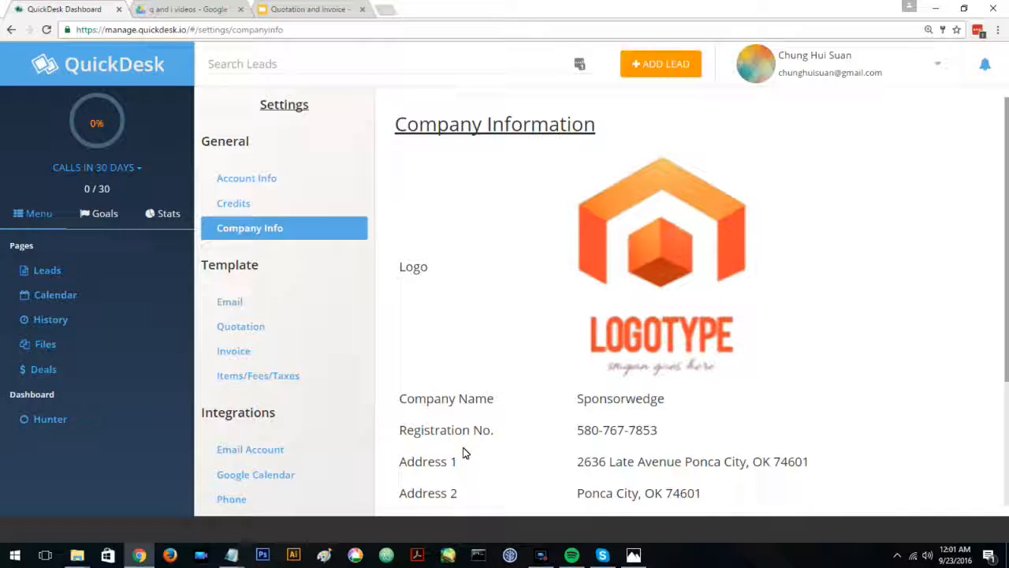
scroll("down", 3)
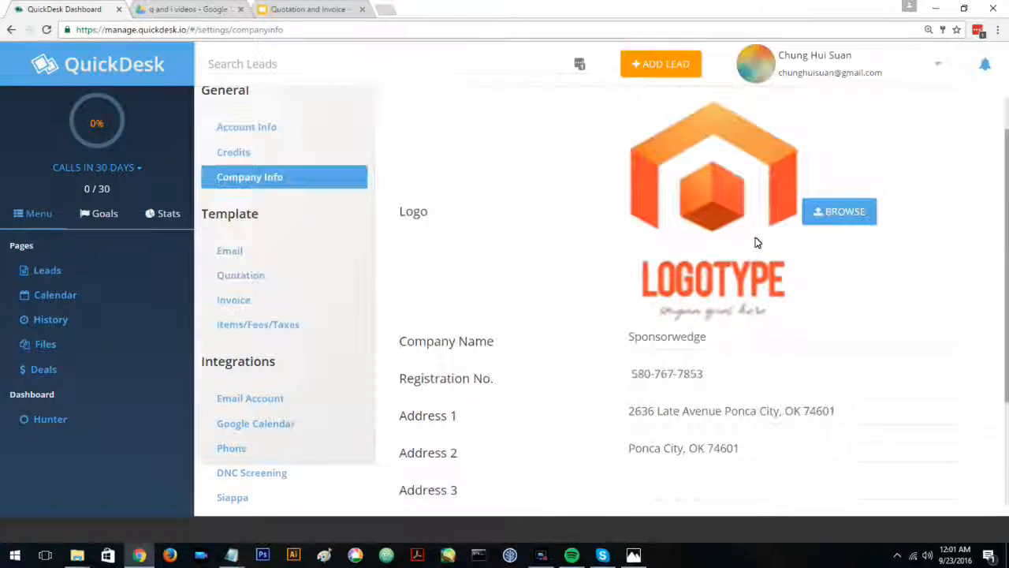
scroll("down", 3)
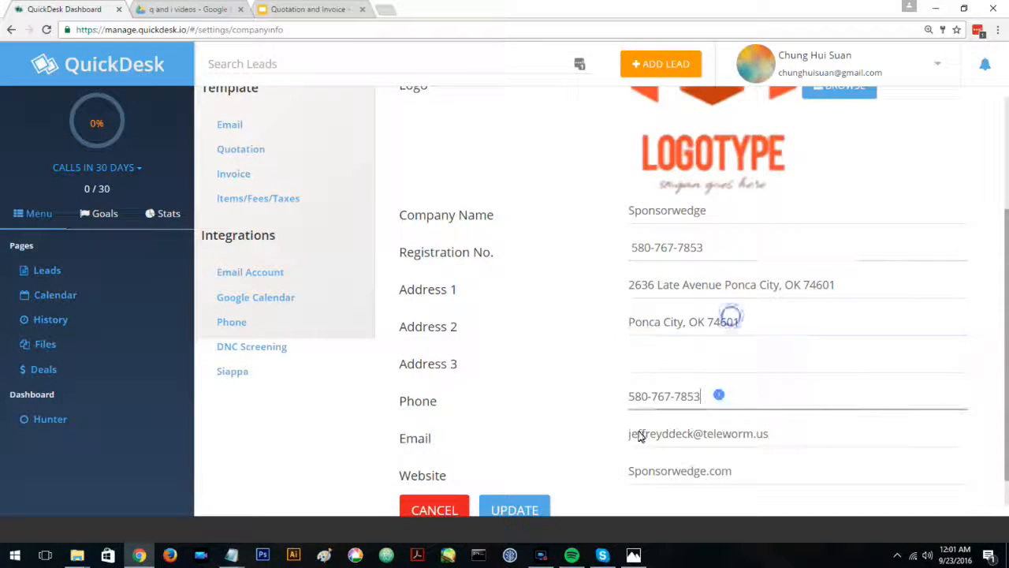
left_click(514, 510)
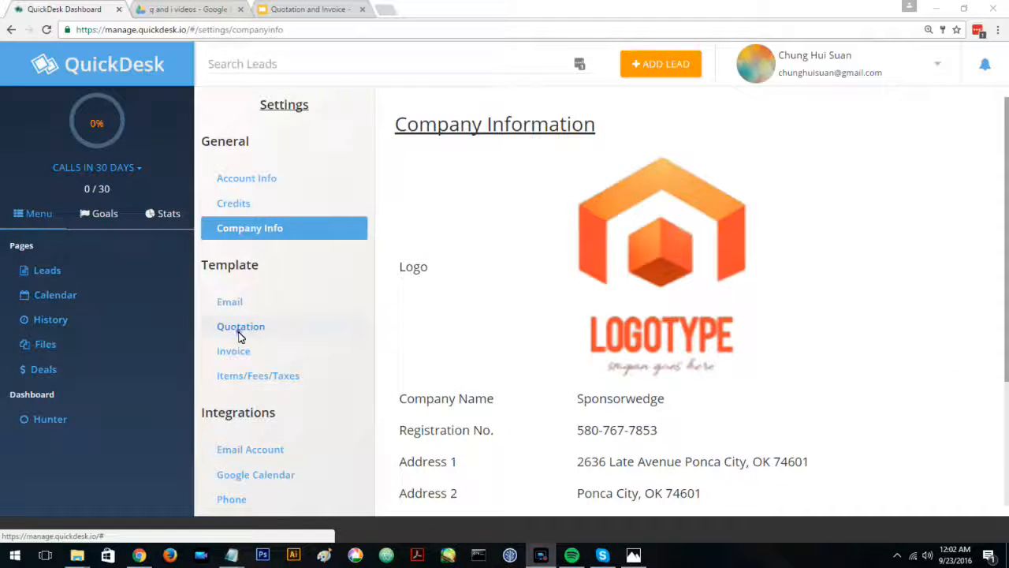
Step: View the unlocked invoice template list, then the empty email template list
left_click(234, 351)
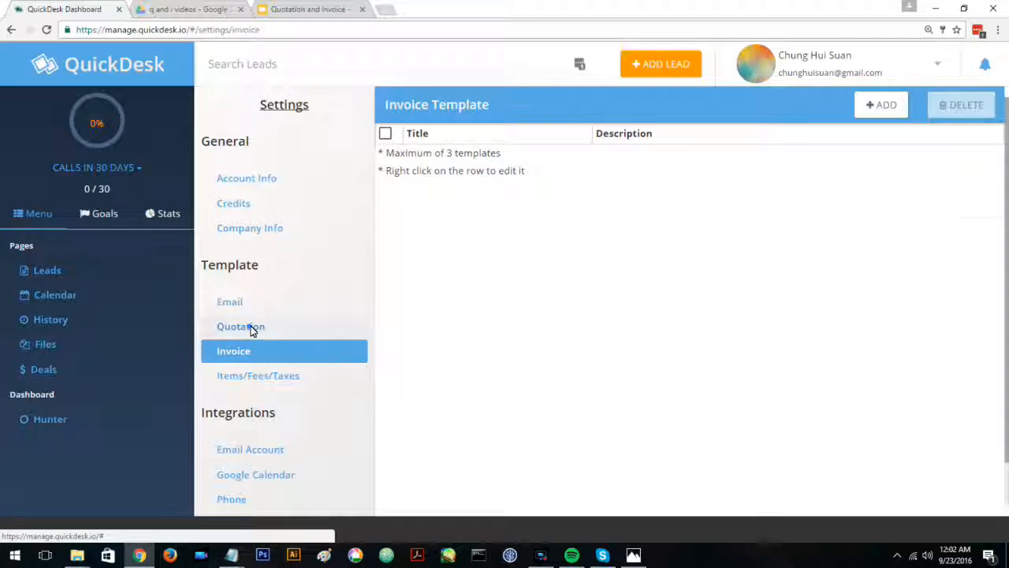
left_click(229, 302)
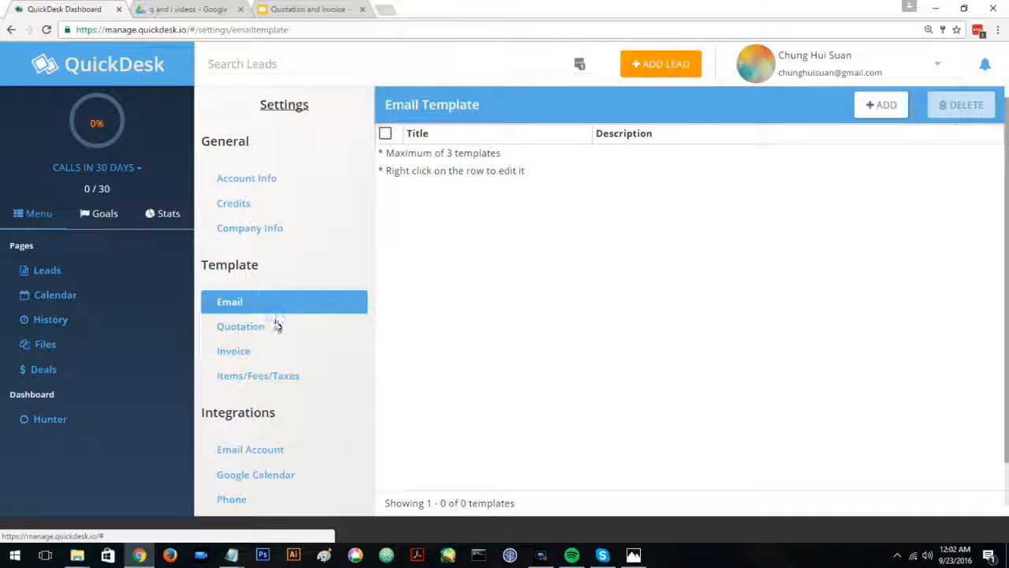